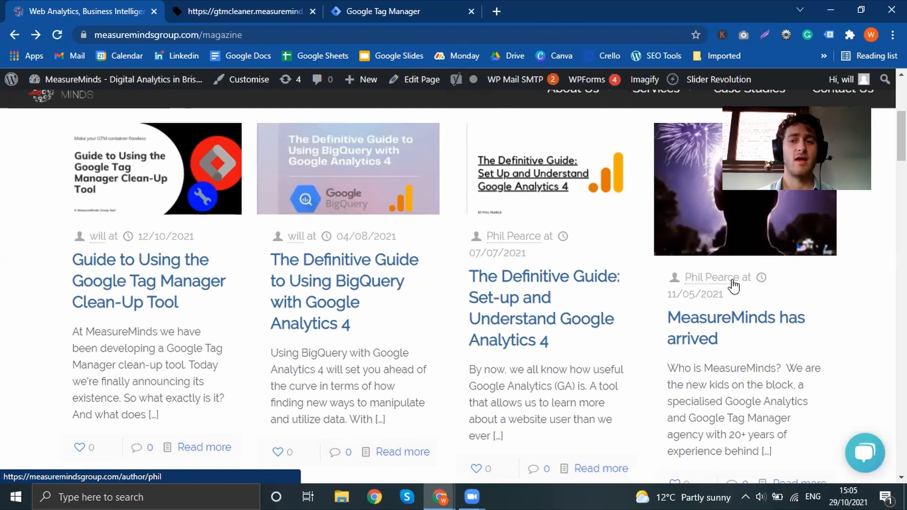
{"action": "mouse_move", "coordinate": [651, 151]}
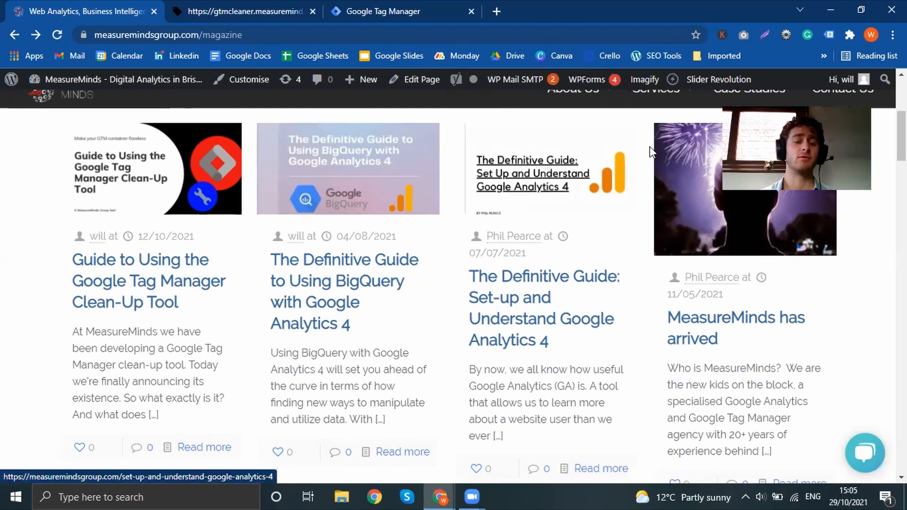
{"action": "mouse_move", "coordinate": [219, 312]}
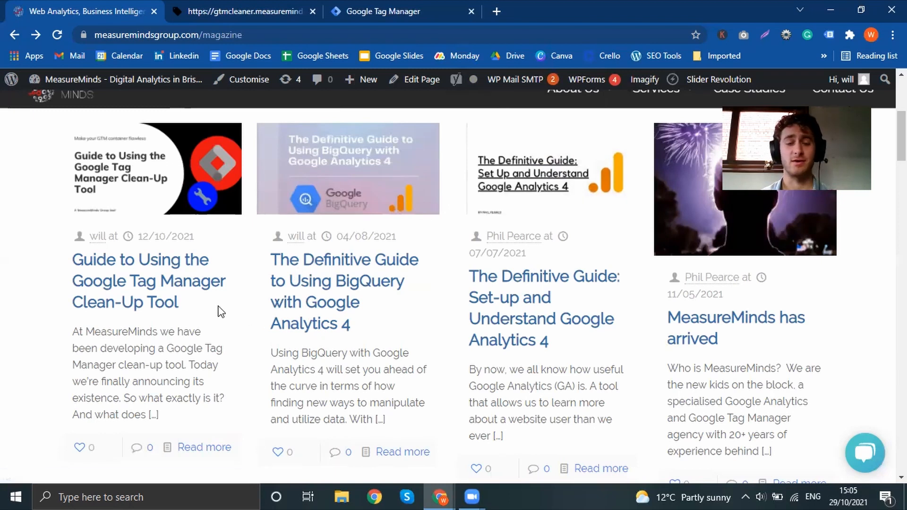
- Open the 'Guide to Using the Google Tag Manager Clean-Up Tool' post, read to its feature list, and dismiss the comment prompt
{"action": "left_click", "coordinate": [148, 281]}
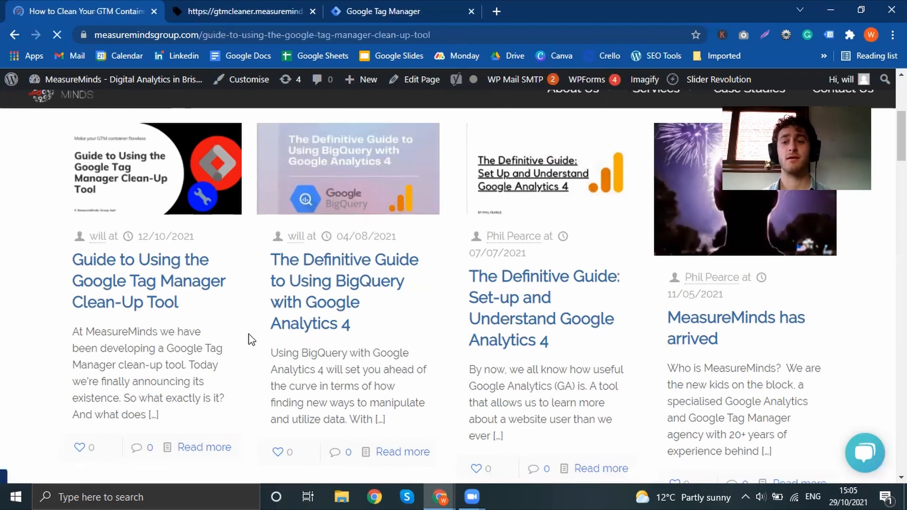
{"action": "left_click", "coordinate": [149, 281]}
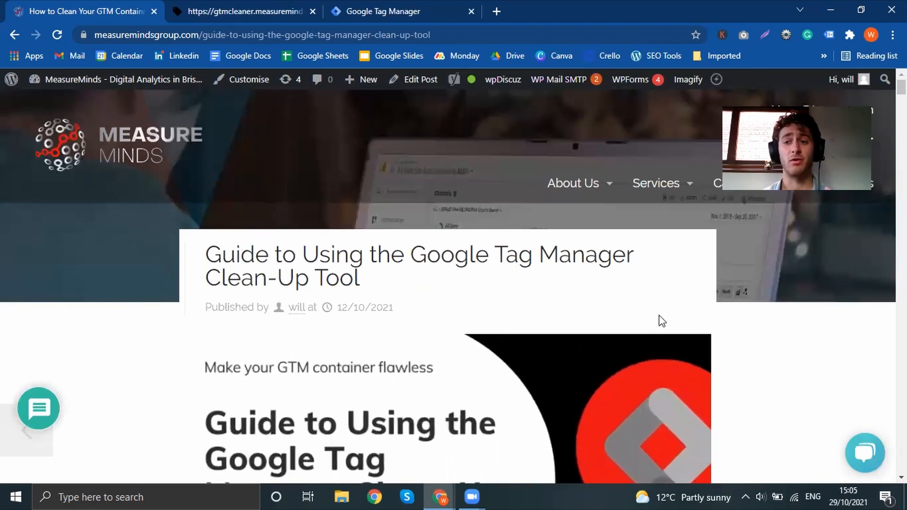
{"action": "scroll", "scroll_direction": "down", "scroll_amount": 3}
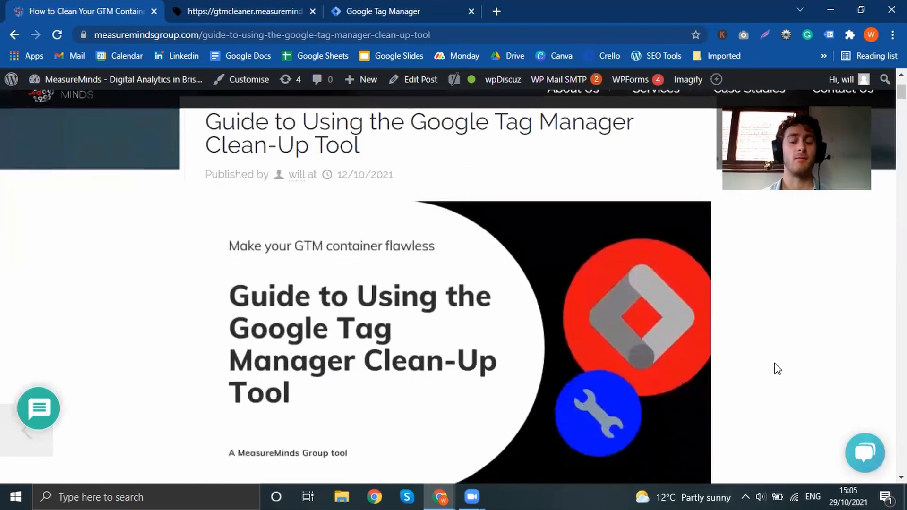
{"action": "scroll", "scroll_direction": "down", "scroll_amount": 3}
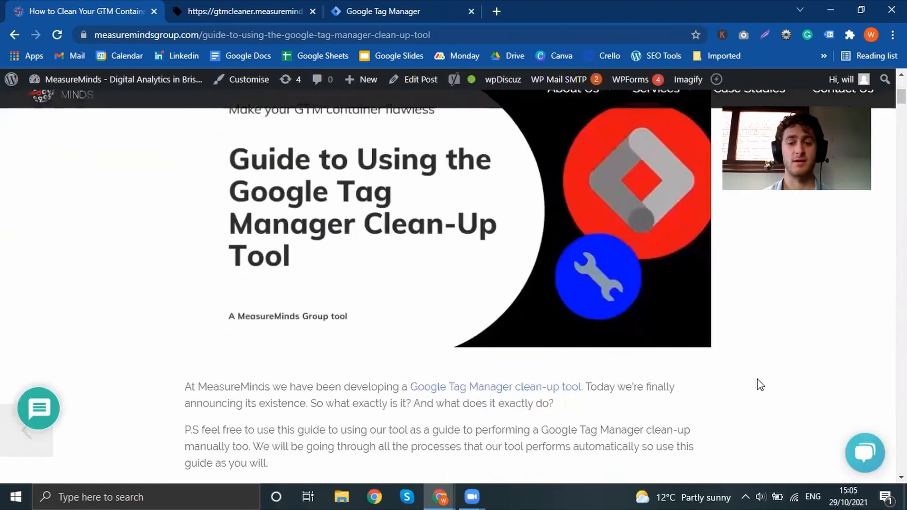
{"action": "scroll", "scroll_direction": "down", "scroll_amount": 3}
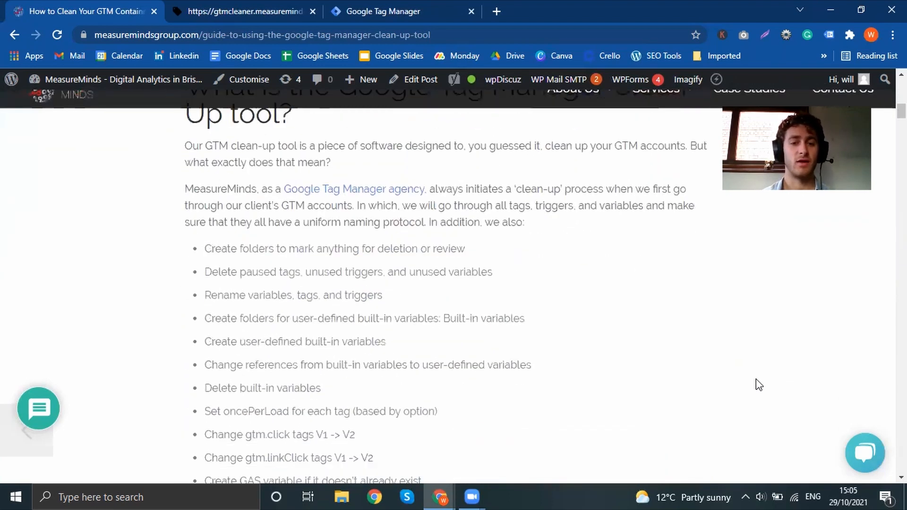
{"action": "scroll", "scroll_direction": "down", "scroll_amount": 3}
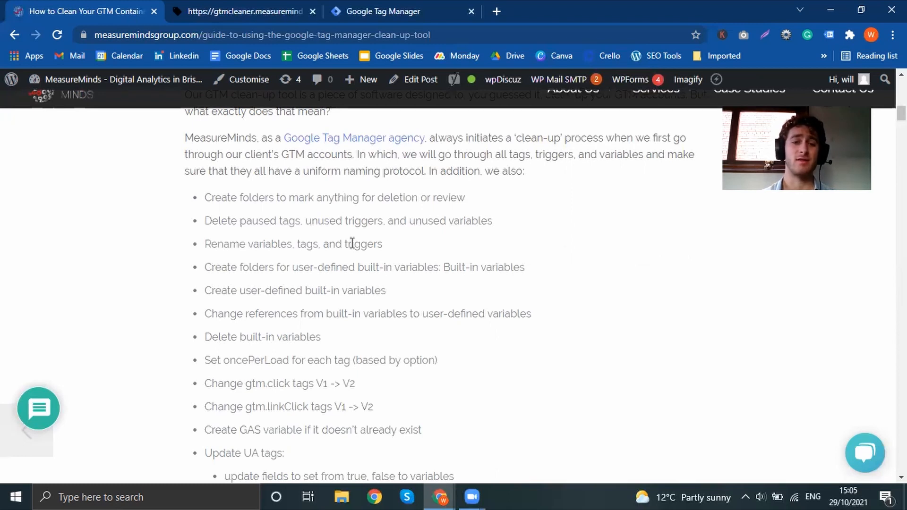
{"action": "mouse_move", "coordinate": [315, 238]}
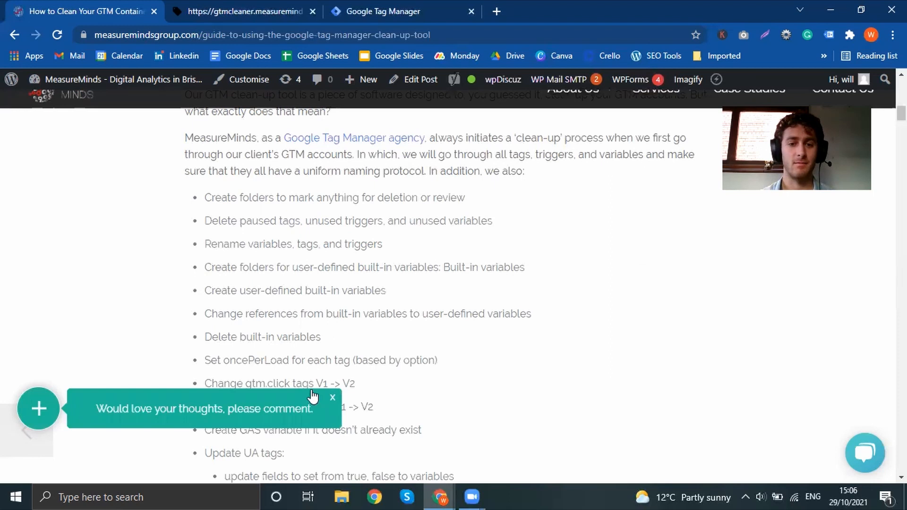
{"action": "left_click", "coordinate": [333, 397]}
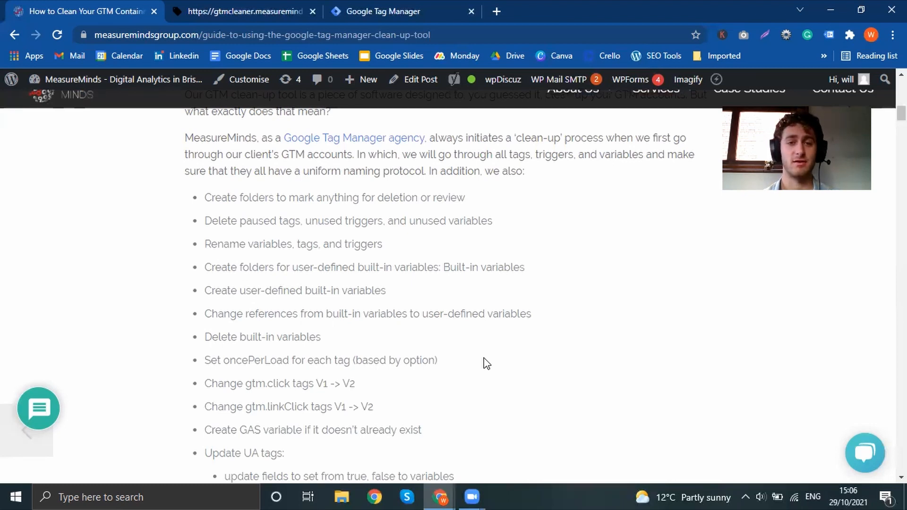
{"action": "mouse_move", "coordinate": [566, 374]}
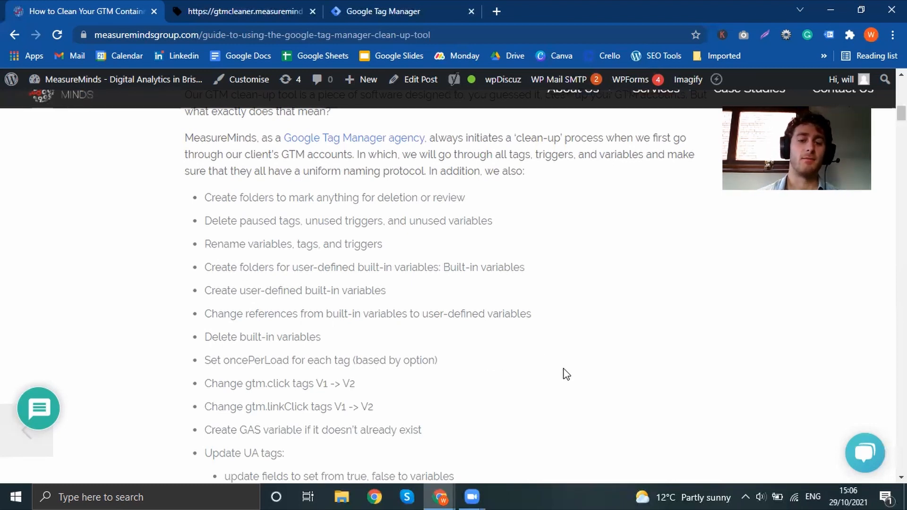
{"action": "mouse_move", "coordinate": [538, 356]}
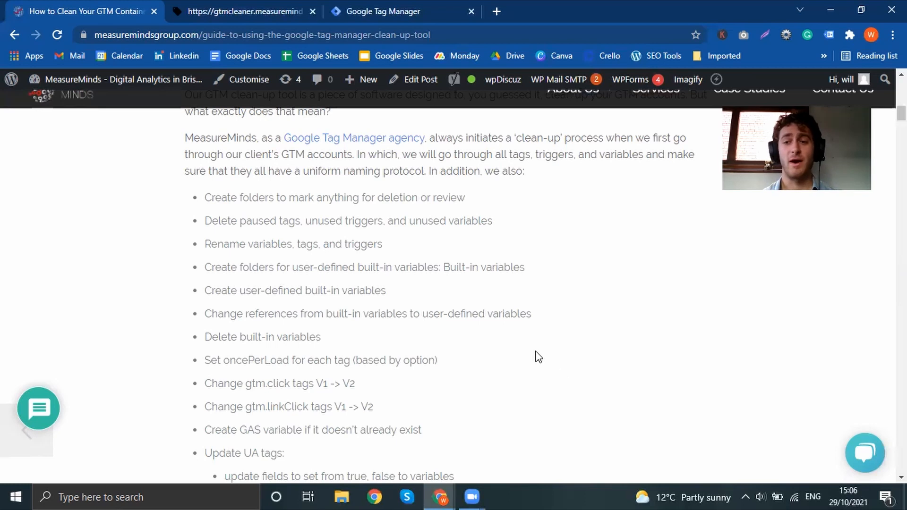
{"action": "mouse_move", "coordinate": [458, 244]}
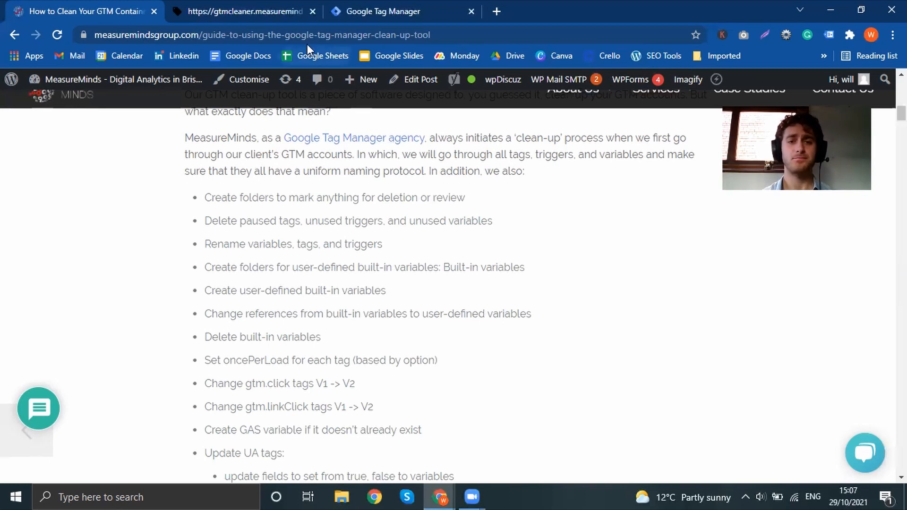
- Switch to the gtmcleaner.measuremindsgroup.com renaming tool tab and select its web address
{"action": "left_click", "coordinate": [242, 11]}
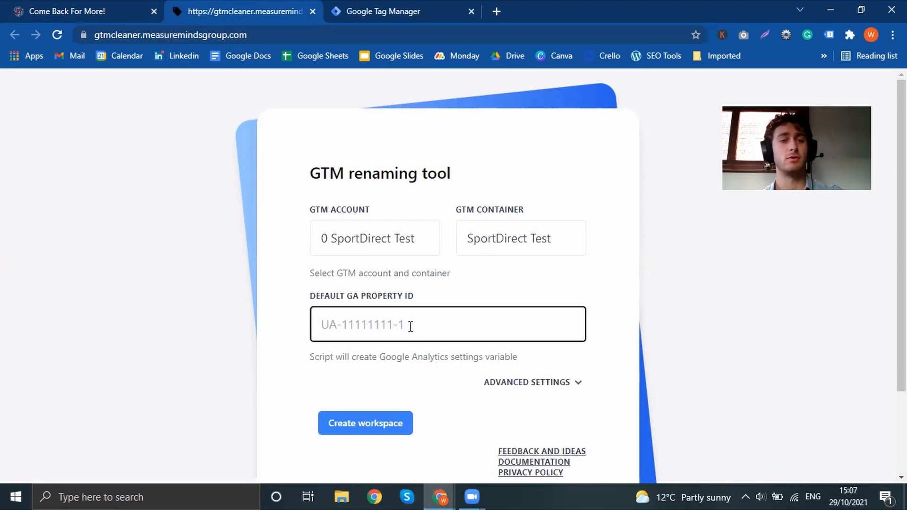
{"action": "left_click", "coordinate": [185, 35]}
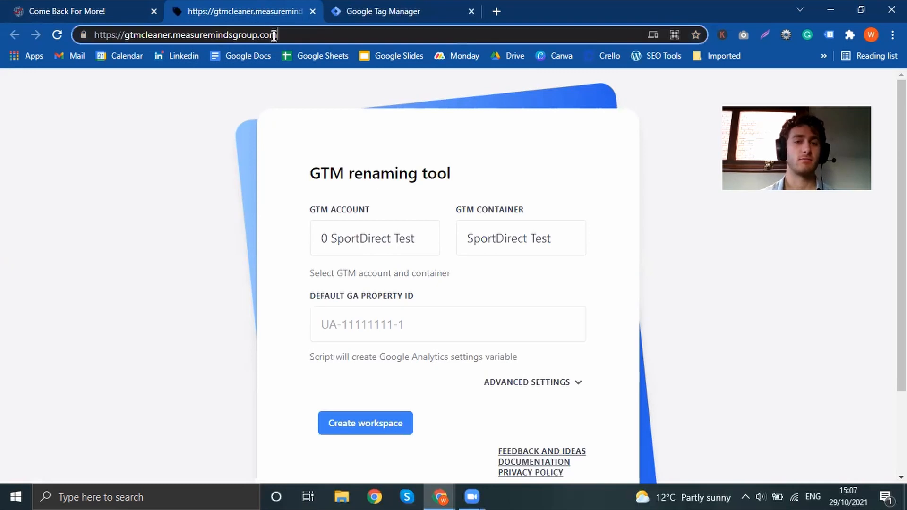
{"action": "mouse_move", "coordinate": [373, 198]}
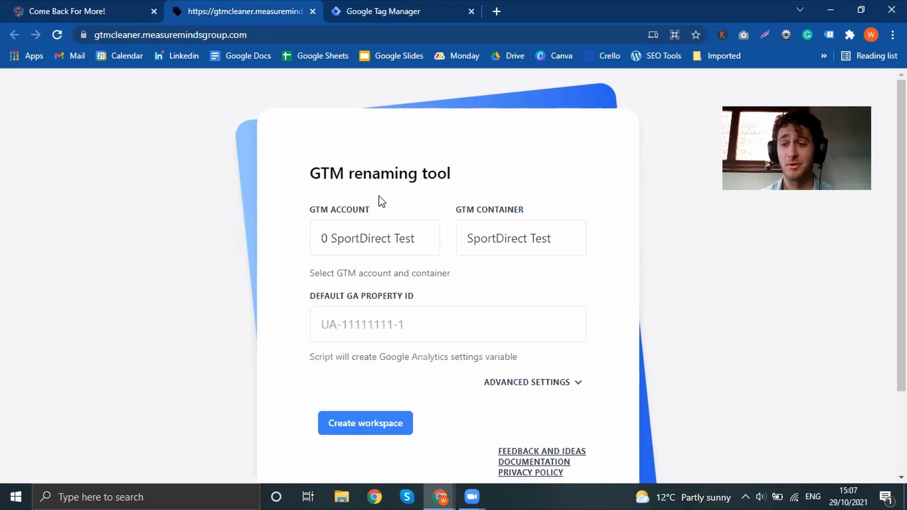
{"action": "mouse_move", "coordinate": [385, 245]}
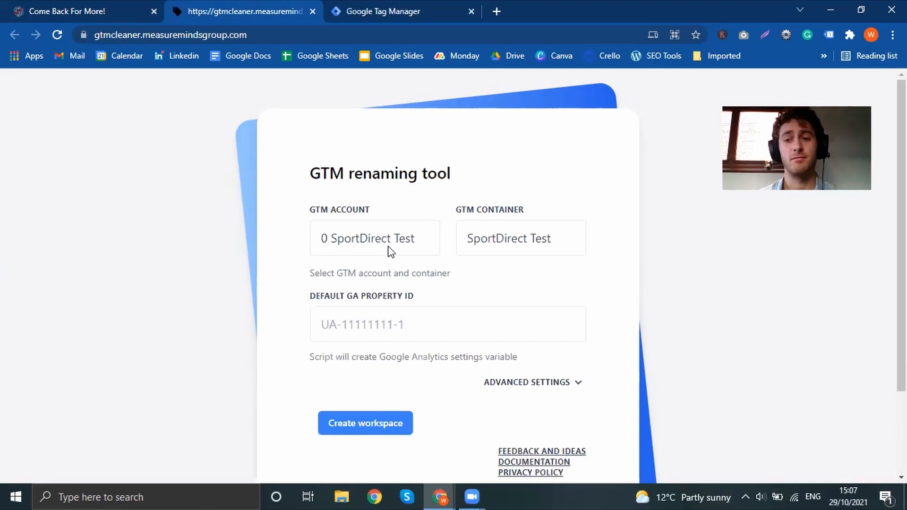
{"action": "mouse_move", "coordinate": [411, 240]}
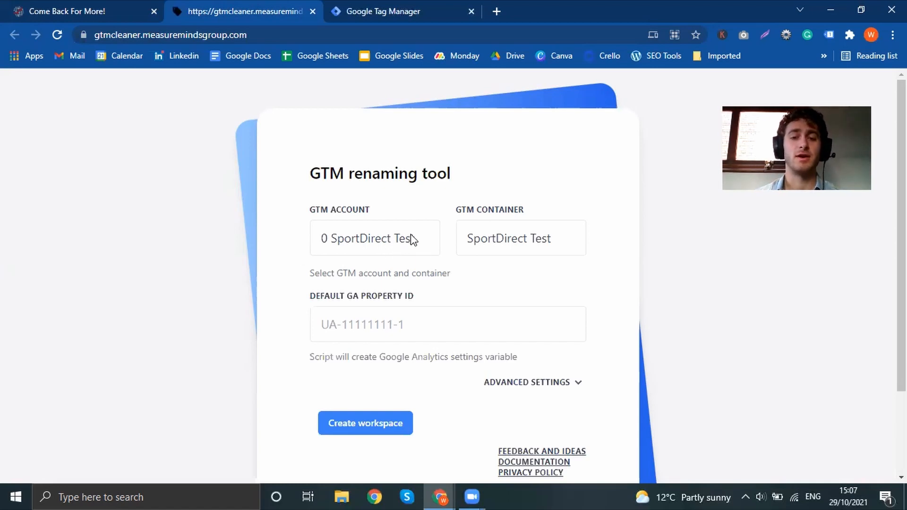
{"action": "left_click", "coordinate": [375, 238]}
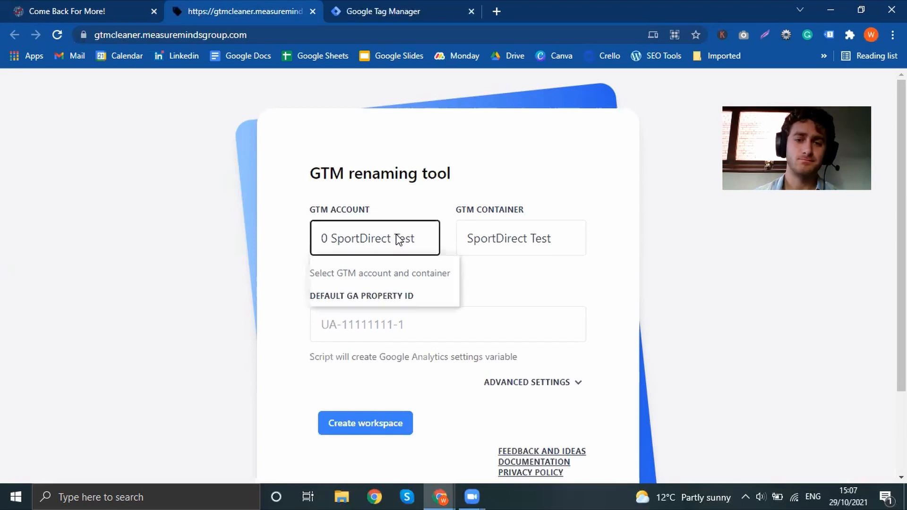
{"action": "left_click", "coordinate": [374, 238]}
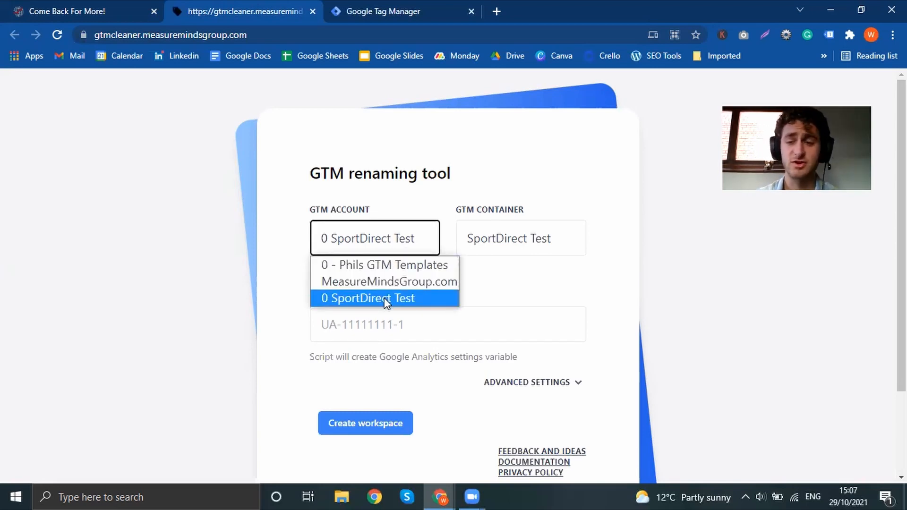
{"action": "left_click", "coordinate": [367, 299]}
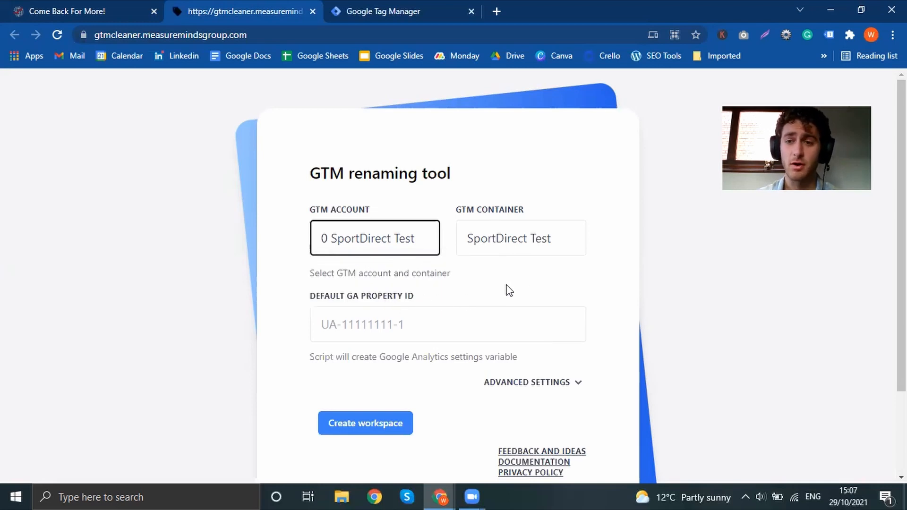
{"action": "mouse_move", "coordinate": [500, 243]}
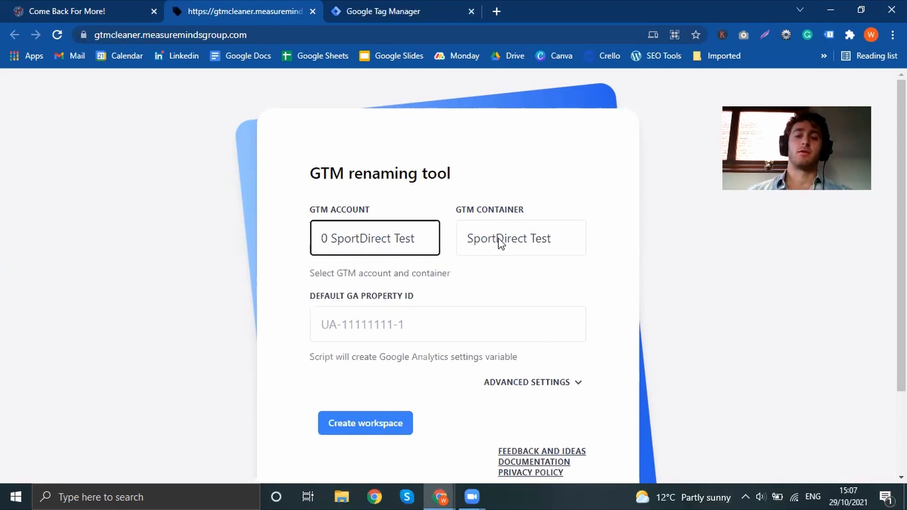
{"action": "left_click", "coordinate": [520, 237]}
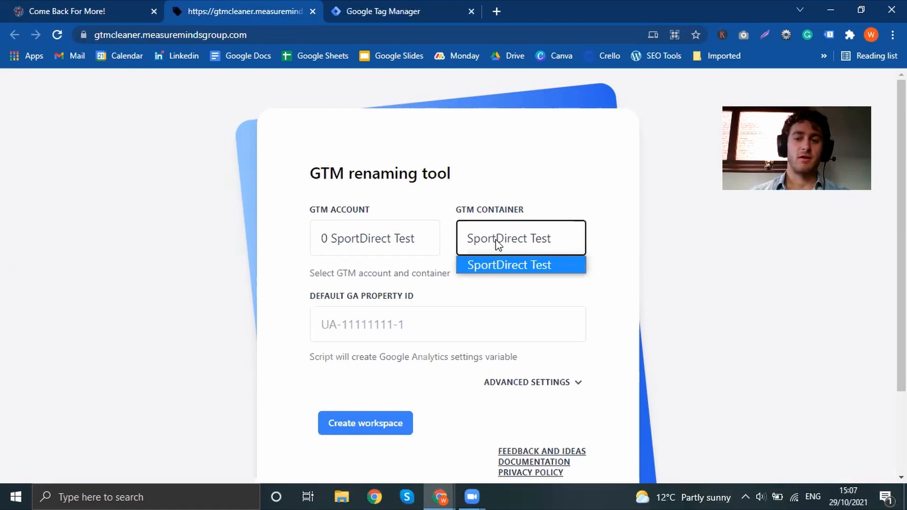
{"action": "left_click", "coordinate": [510, 266]}
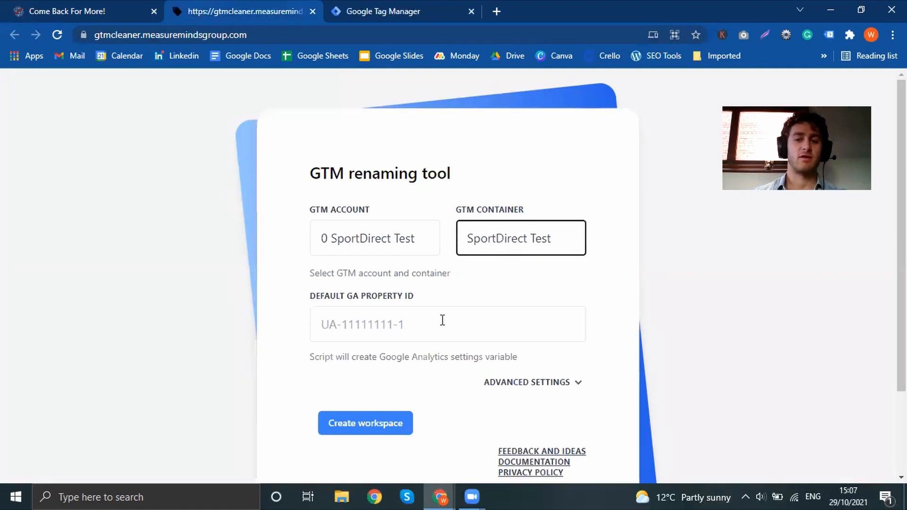
{"action": "type", "text": "UA-74427078-1"}
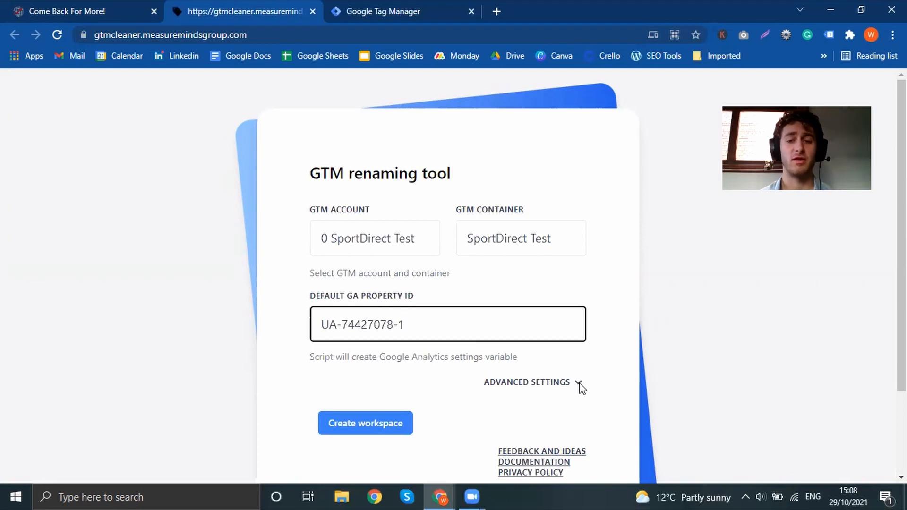
- Expand ADVANCED SETTINGS to show workspace name, paused-tag, once-per-page and newsletter options
{"action": "left_click", "coordinate": [580, 382]}
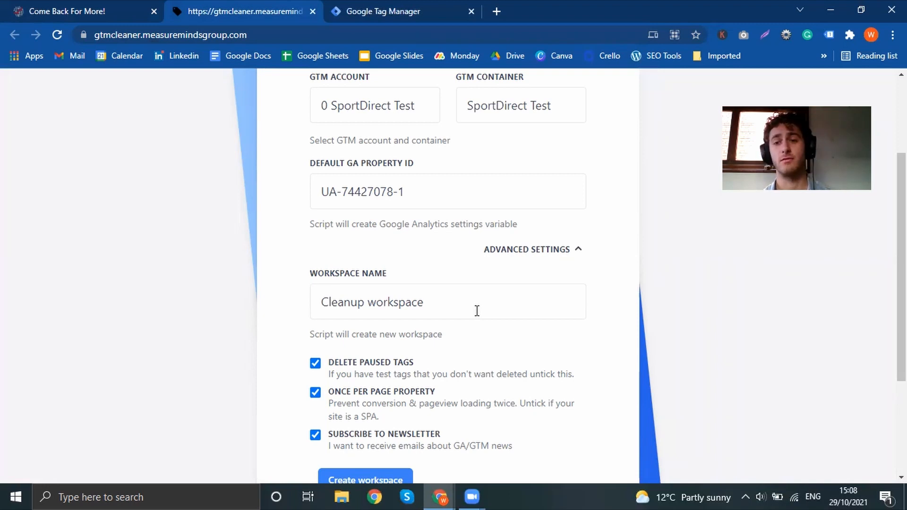
{"action": "mouse_move", "coordinate": [402, 392]}
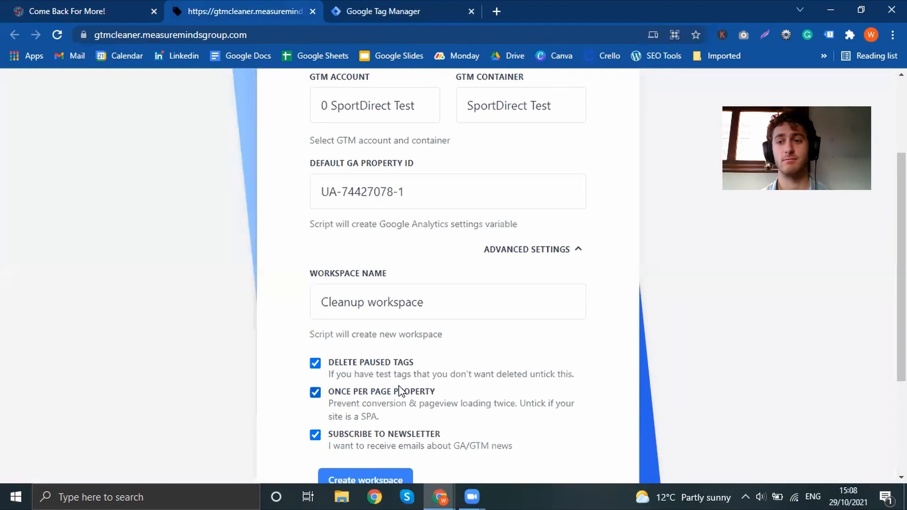
- Name the workspace 'Cleanup workspace' and leave DELETE PAUSED TAGS ticked
{"action": "left_click", "coordinate": [315, 363]}
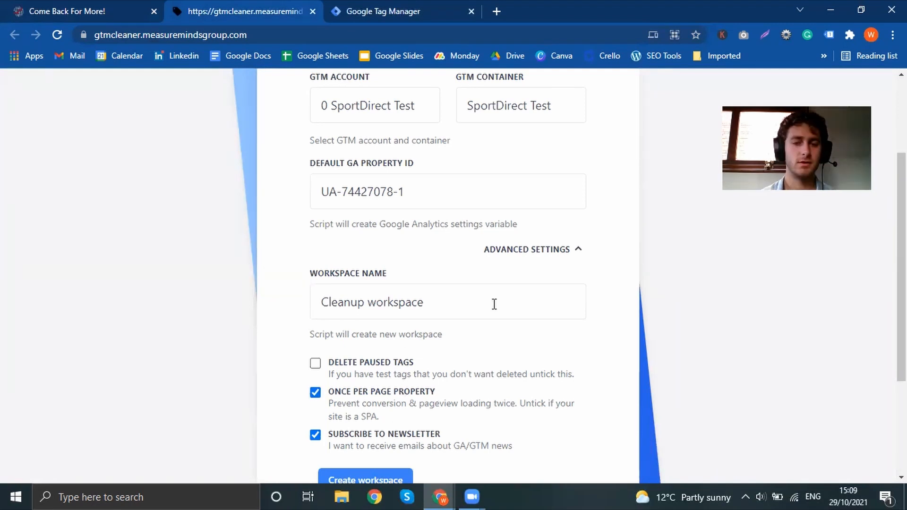
{"action": "left_click", "coordinate": [448, 302]}
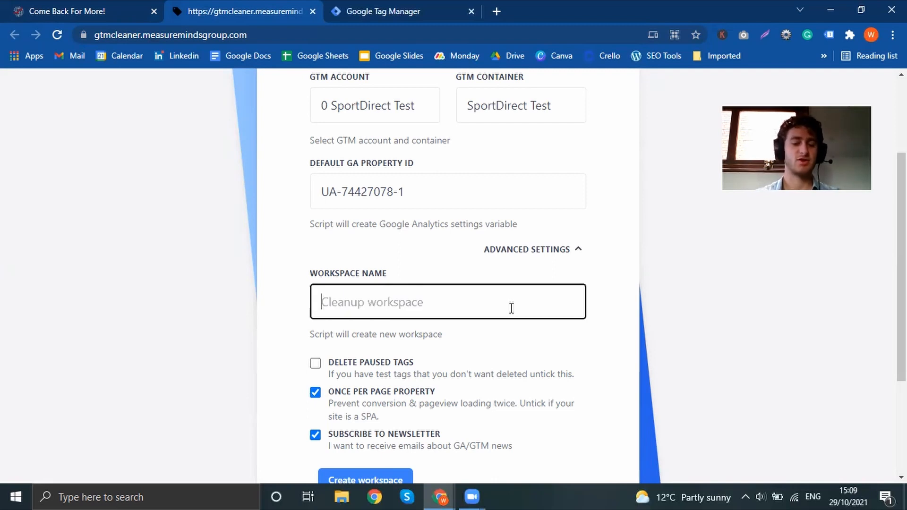
{"action": "type", "text": "Cleanup workspace"}
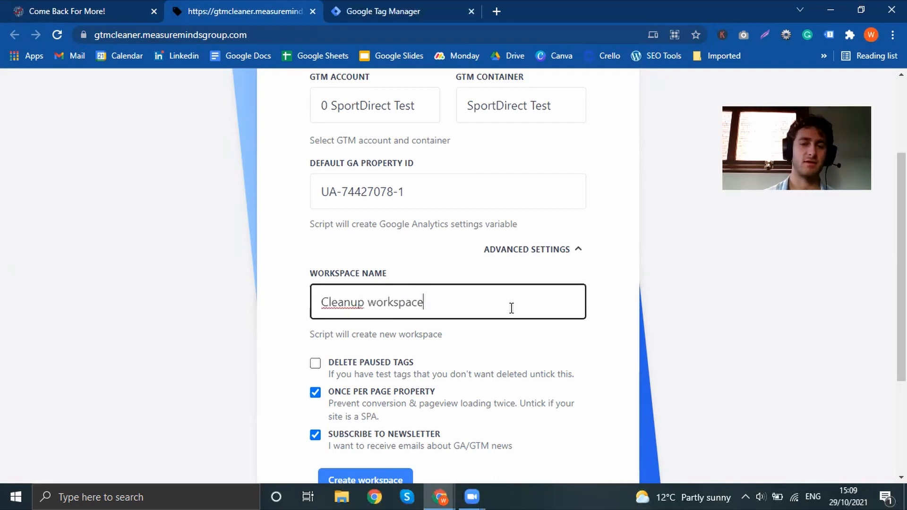
{"action": "mouse_move", "coordinate": [442, 371]}
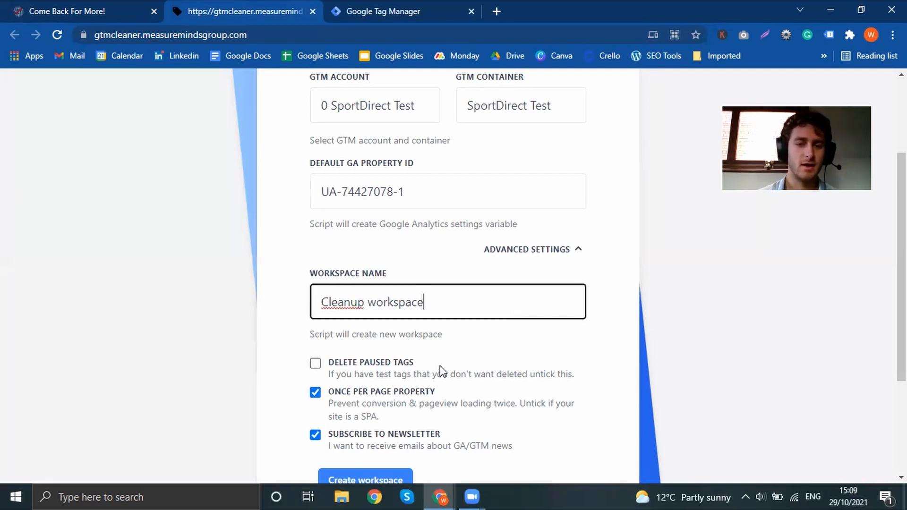
{"action": "left_click", "coordinate": [315, 363]}
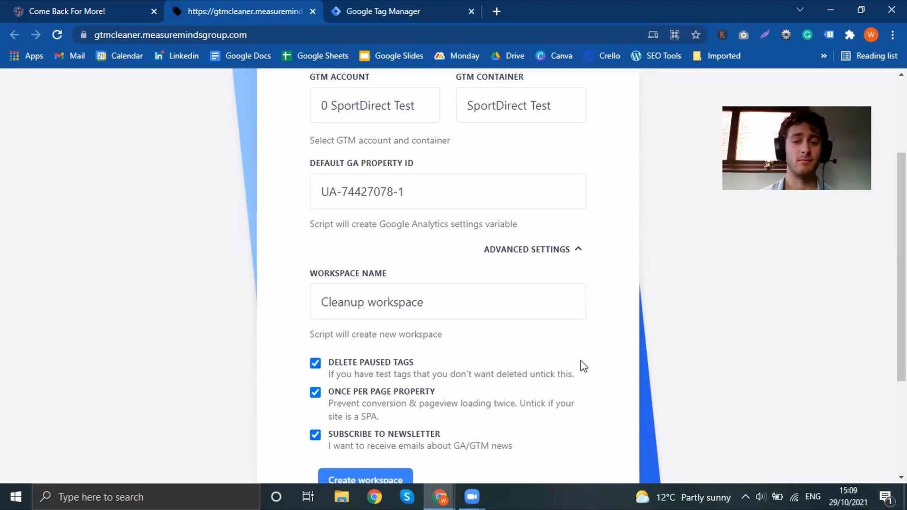
{"action": "mouse_move", "coordinate": [565, 364]}
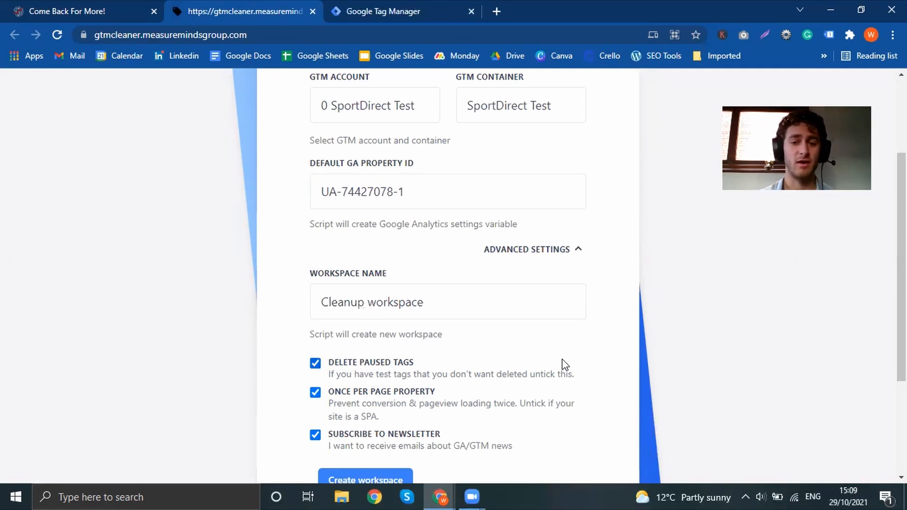
{"action": "mouse_move", "coordinate": [591, 372]}
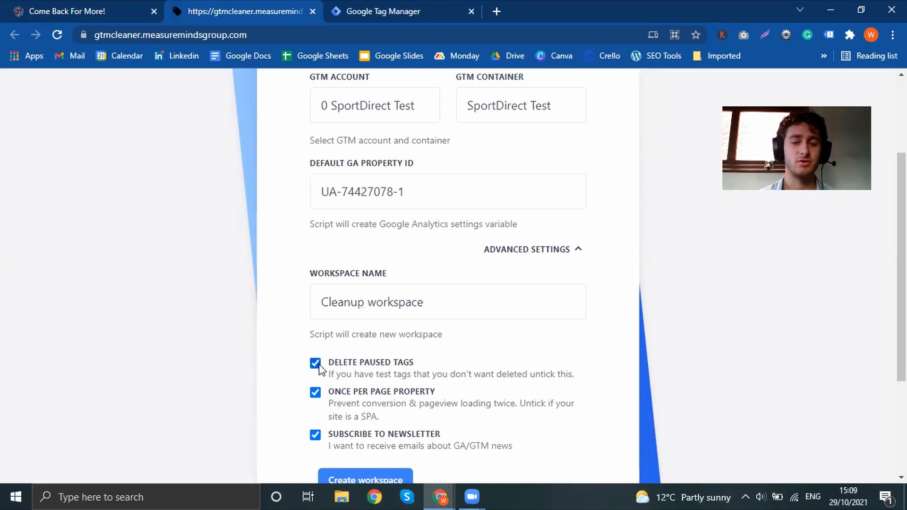
{"action": "mouse_move", "coordinate": [375, 404]}
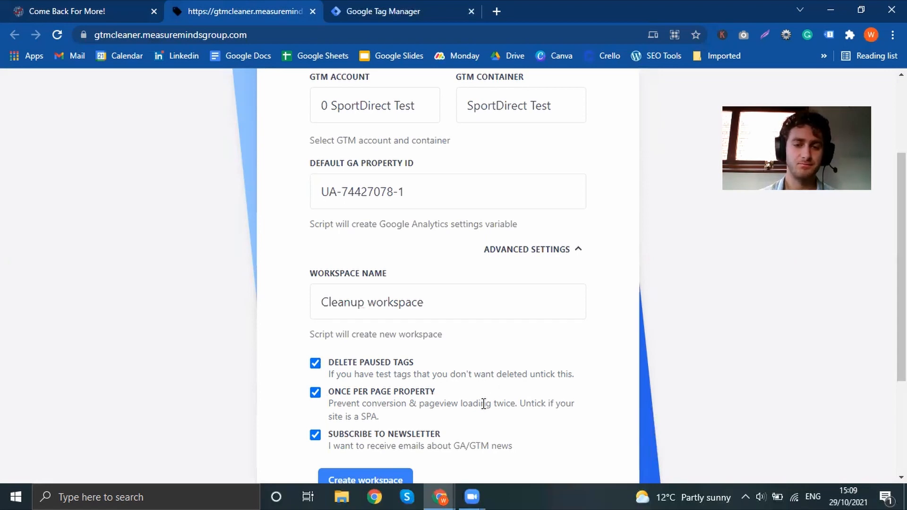
{"action": "mouse_move", "coordinate": [457, 419]}
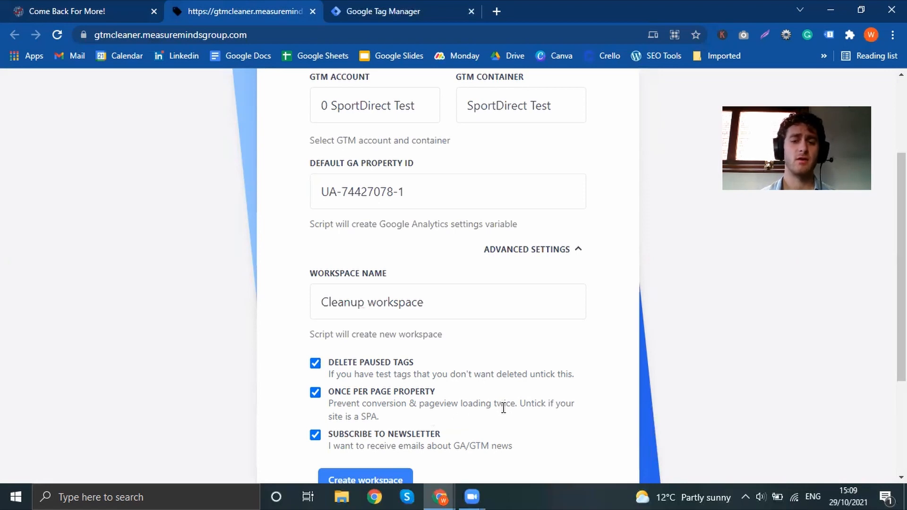
{"action": "mouse_move", "coordinate": [365, 427]}
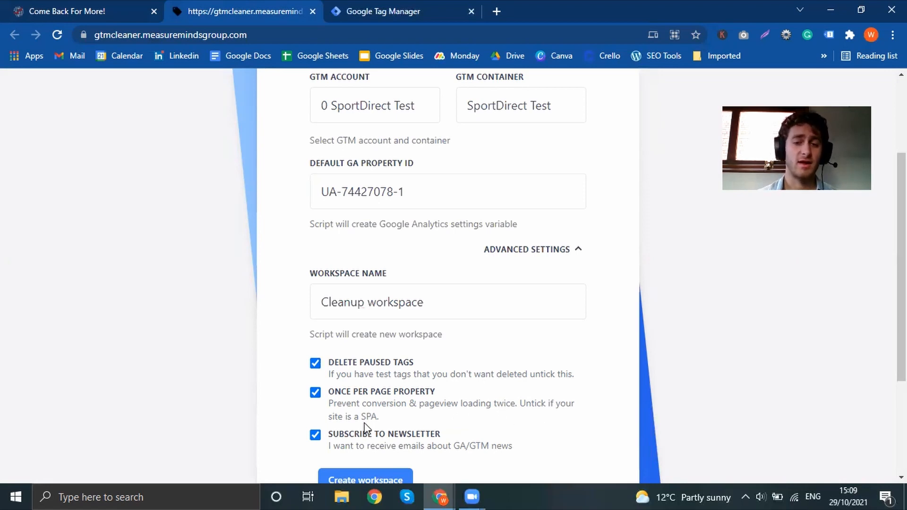
{"action": "mouse_move", "coordinate": [452, 422]}
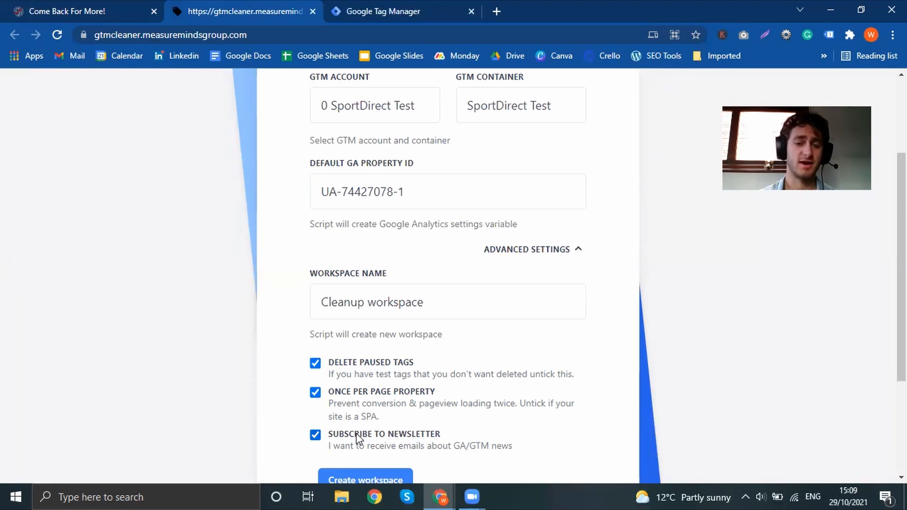
{"action": "mouse_move", "coordinate": [347, 440]}
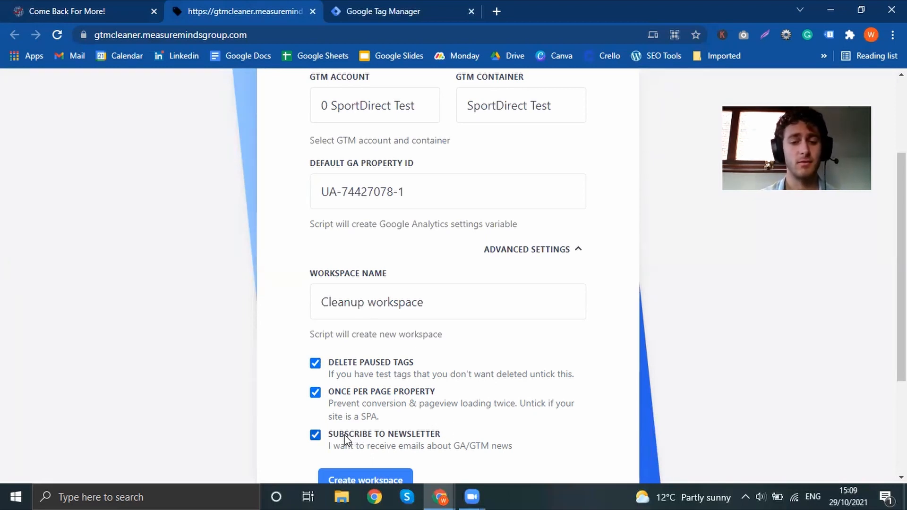
{"action": "mouse_move", "coordinate": [484, 438]}
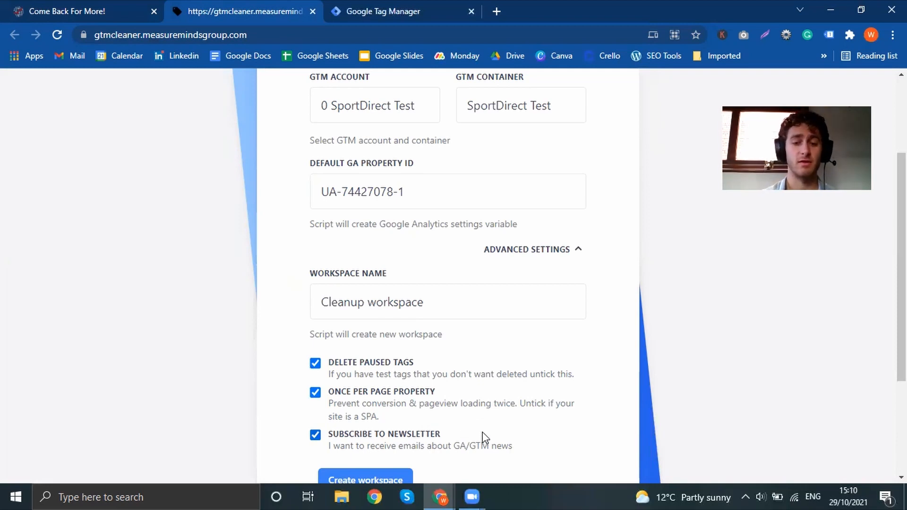
{"action": "scroll", "scroll_direction": "down", "scroll_amount": 3}
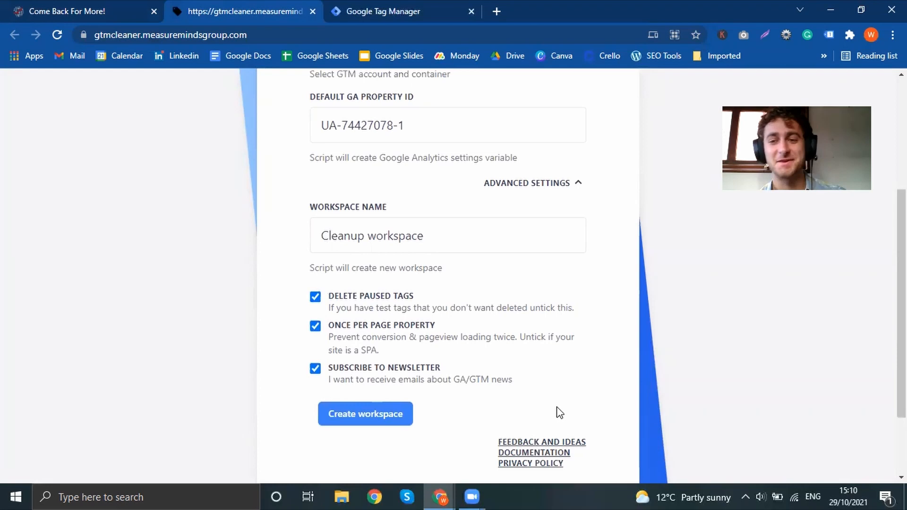
{"action": "scroll", "scroll_direction": "down", "scroll_amount": 3}
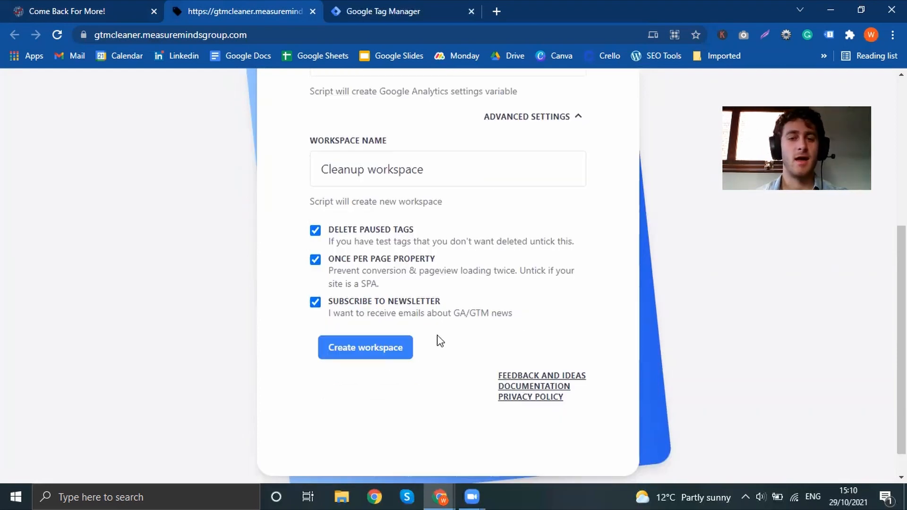
{"action": "scroll", "scroll_direction": "up", "scroll_amount": 3}
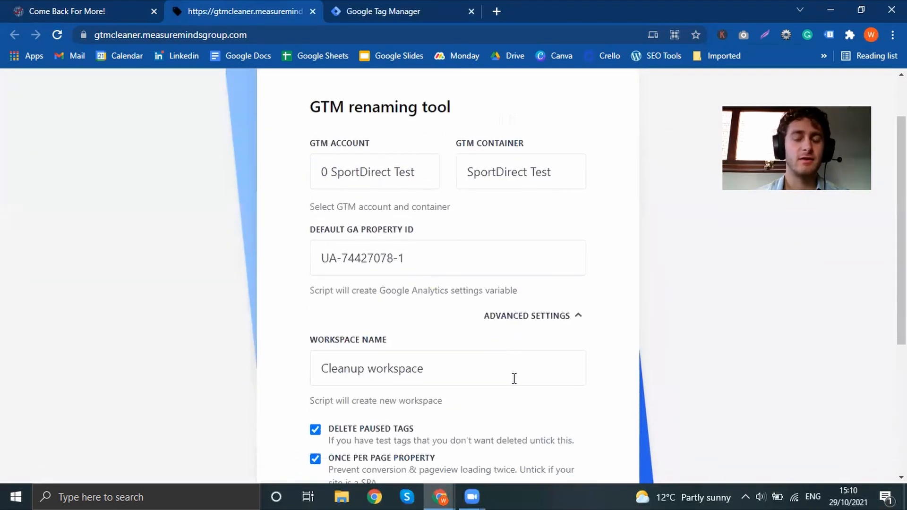
{"action": "scroll", "scroll_direction": "down", "scroll_amount": 3}
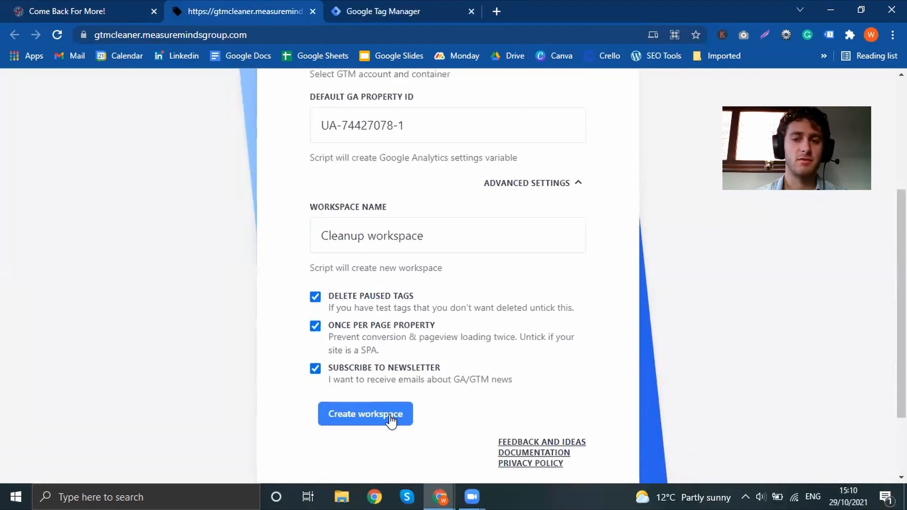
- Click Create workspace to submit the 'Cleanup workspace' request and start processing
{"action": "left_click", "coordinate": [365, 414]}
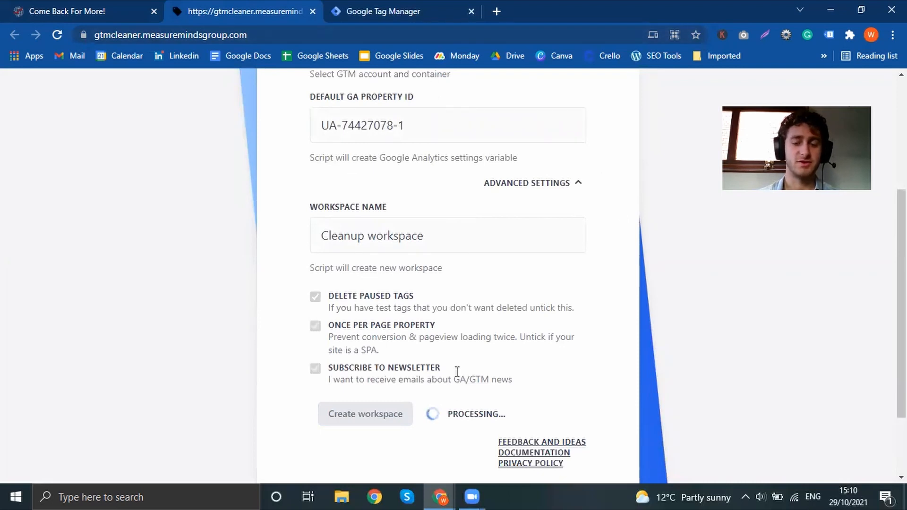
{"action": "mouse_move", "coordinate": [468, 394]}
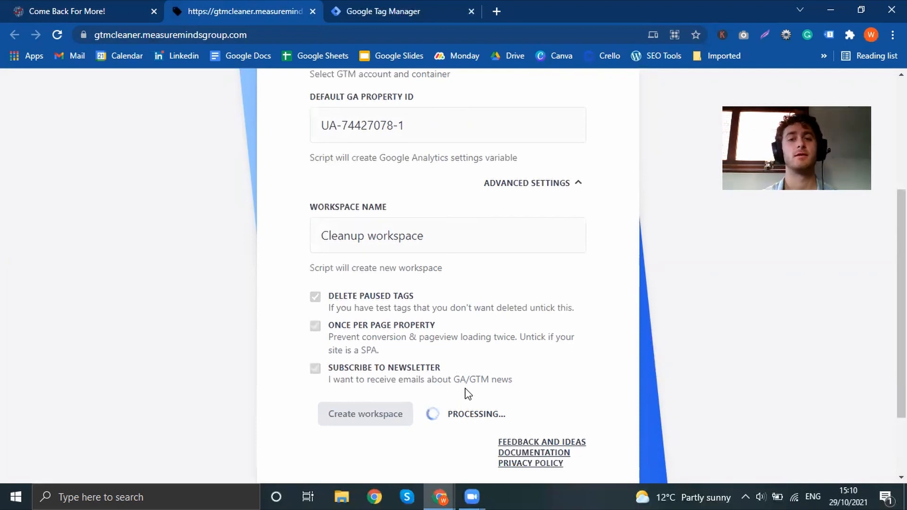
{"action": "mouse_move", "coordinate": [669, 232]}
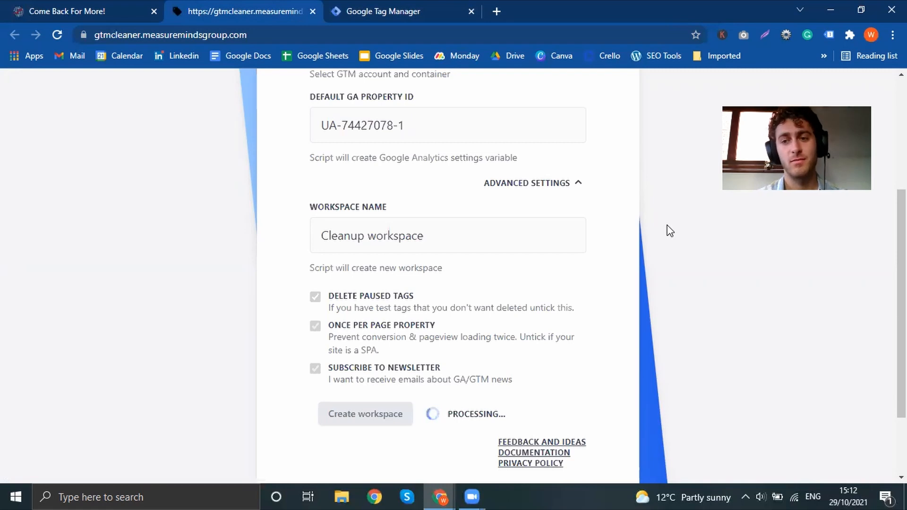
{"action": "mouse_move", "coordinate": [779, 334]}
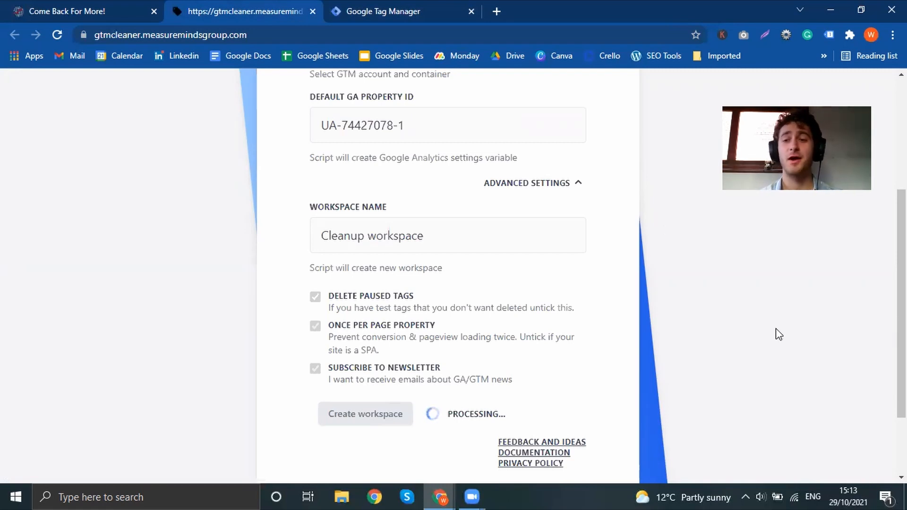